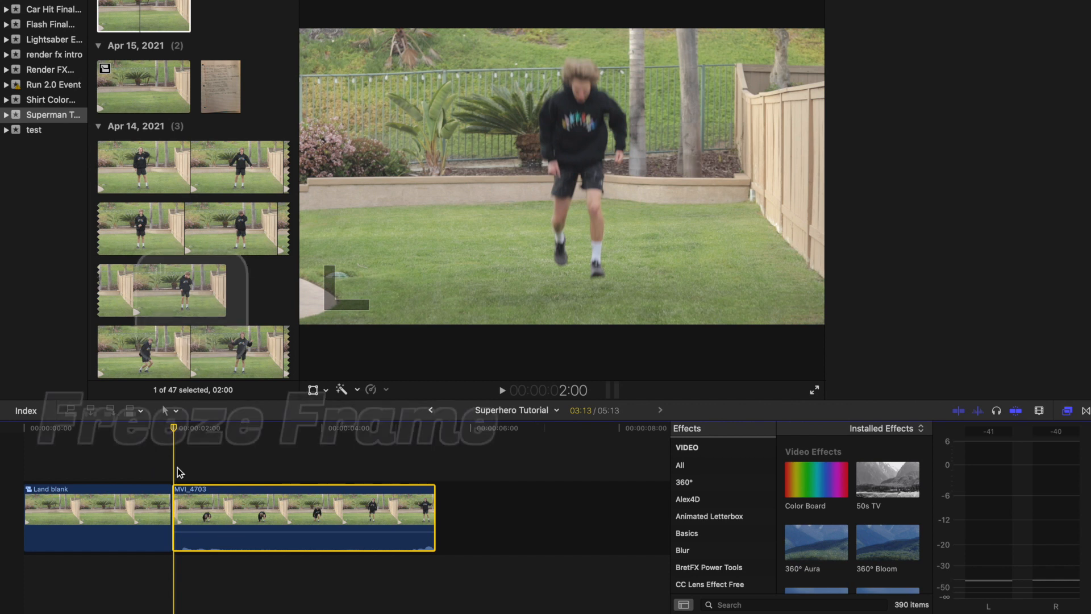
# Freeze the landing pose with Option+F and trim the end of MVI_4703
pyautogui.press('option+f')
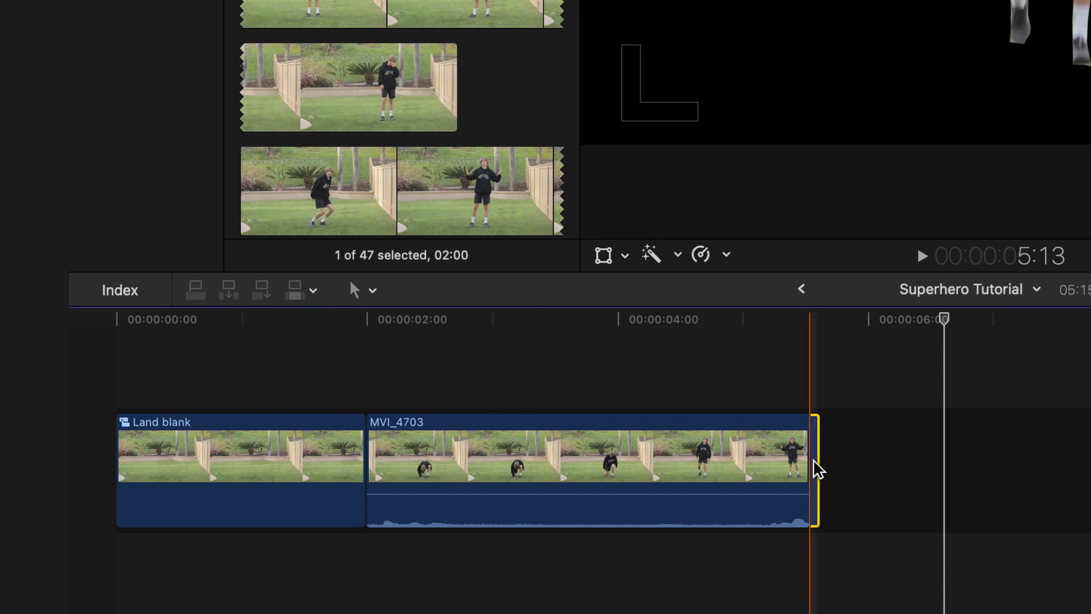
pyautogui.click(362, 355)
pyautogui.write('directional')
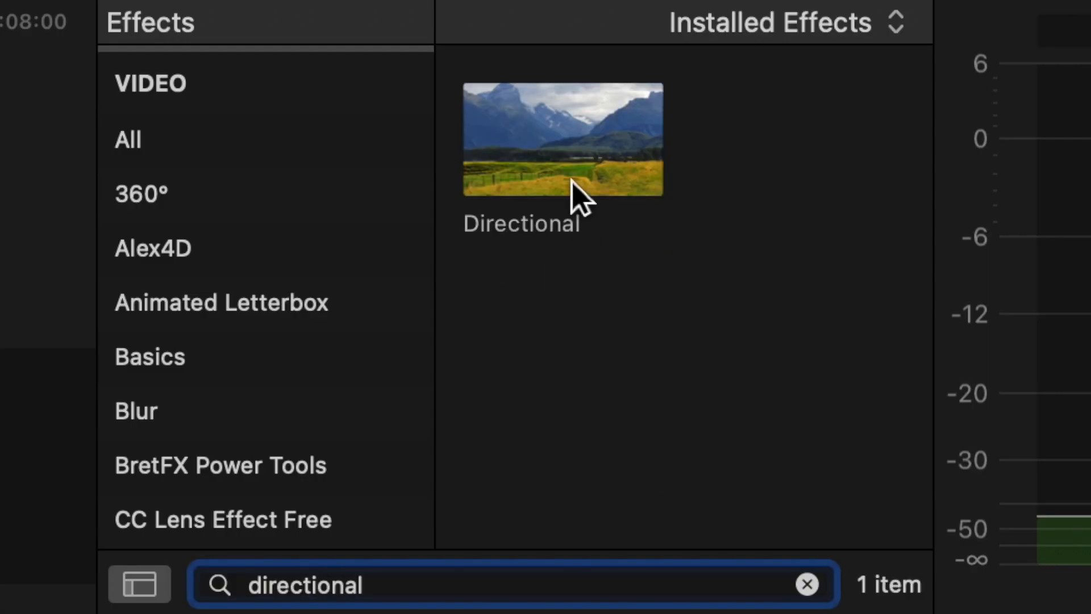
# Add the Directional blur effect to the landing freeze frame
pyautogui.doubleClick(563, 137)
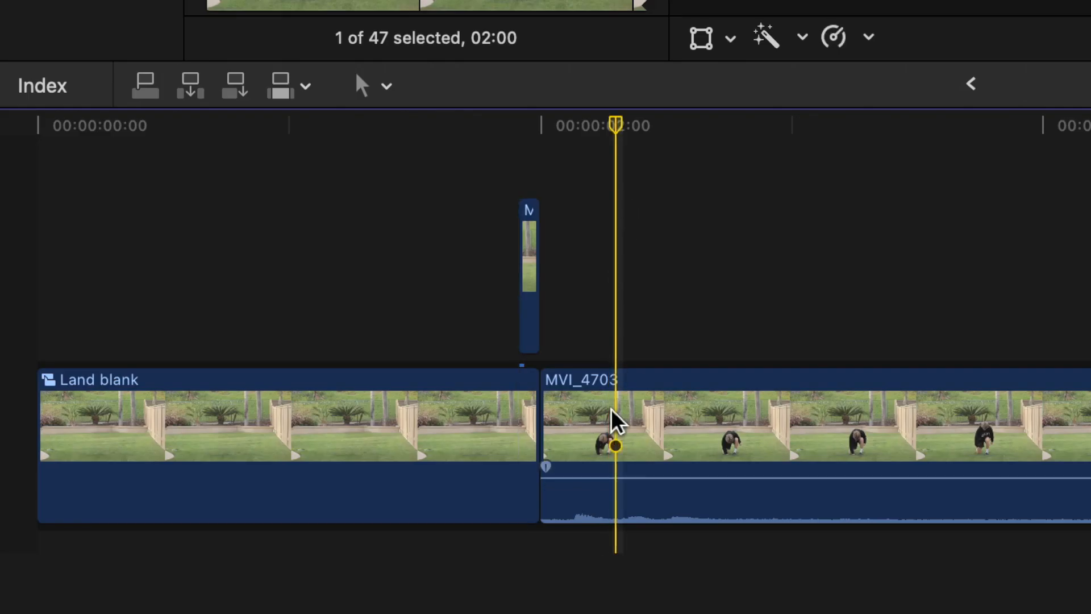
# Add a speed cut to MVI_4703 and set its first section to Fast 2x
pyautogui.press('shift+b')
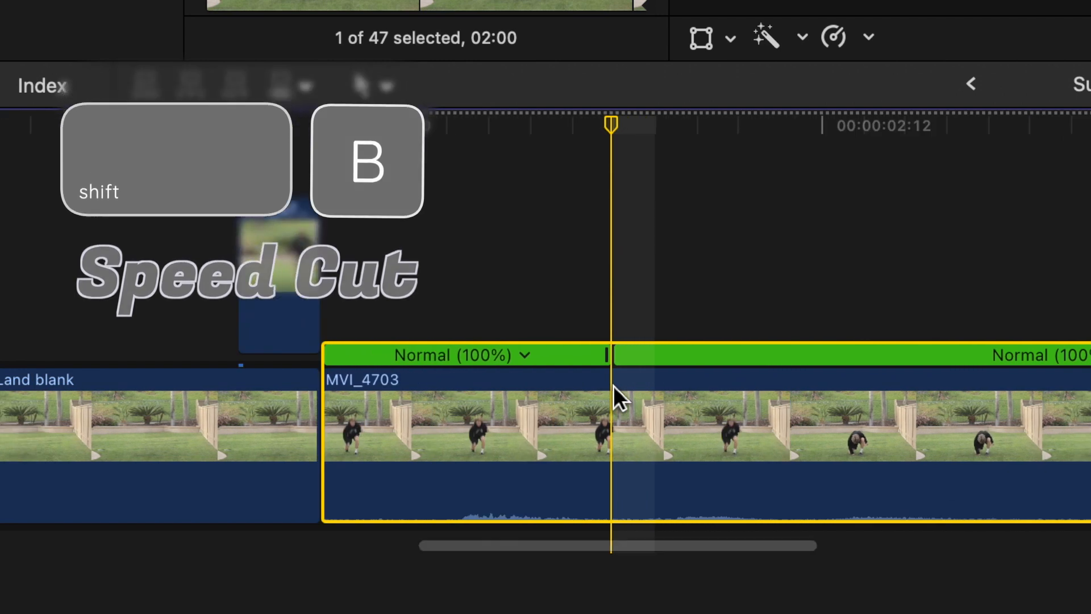
pyautogui.click(523, 354)
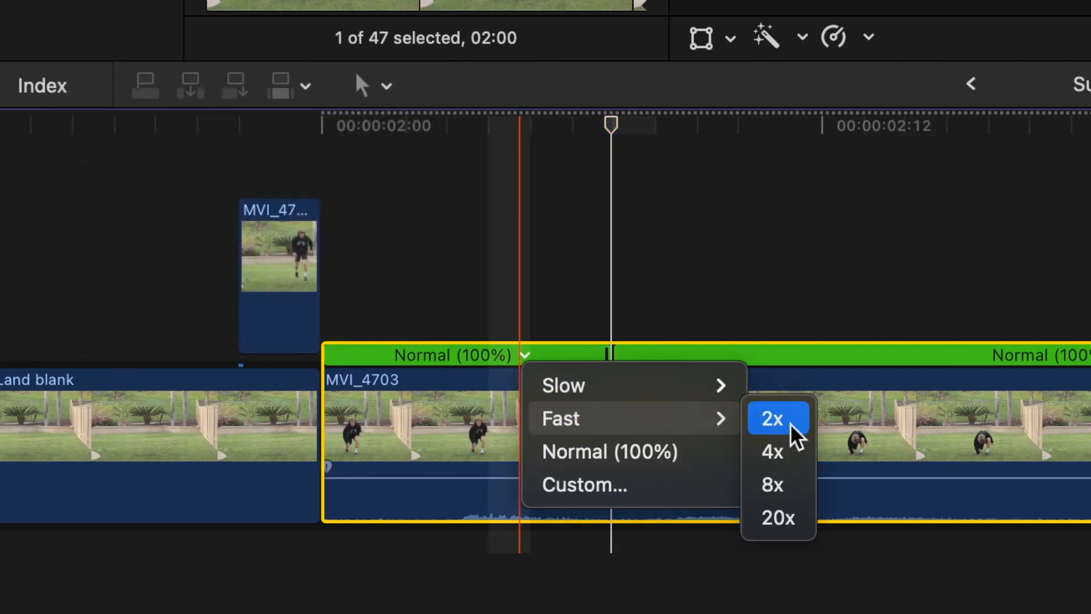
pyautogui.click(768, 418)
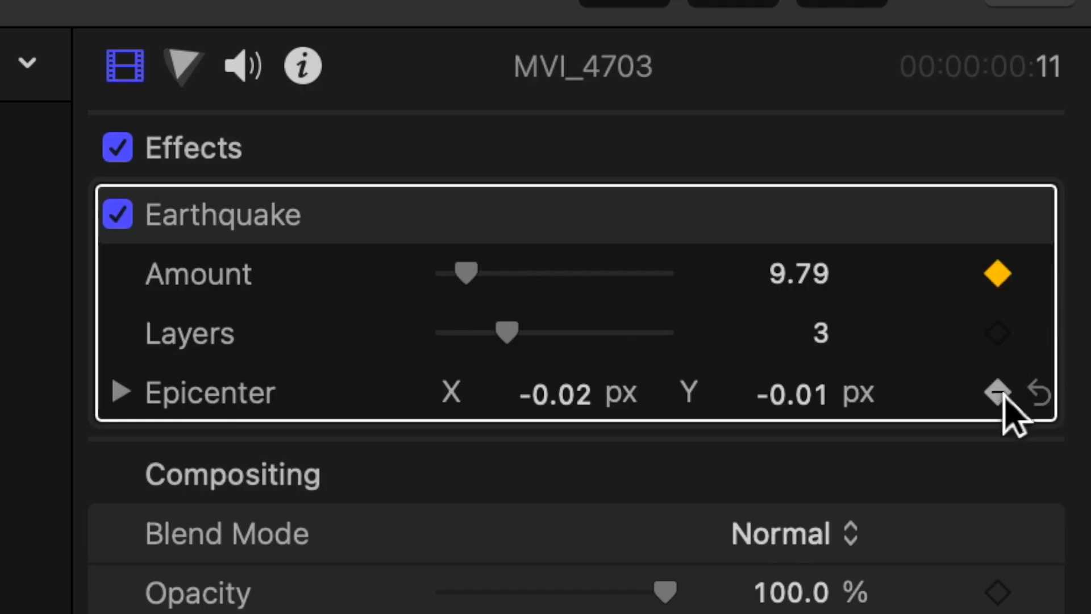
# Set a keyframe on the Earthquake epicenter, with Amount keyframed at 9.79
pyautogui.doubleClick(798, 273)
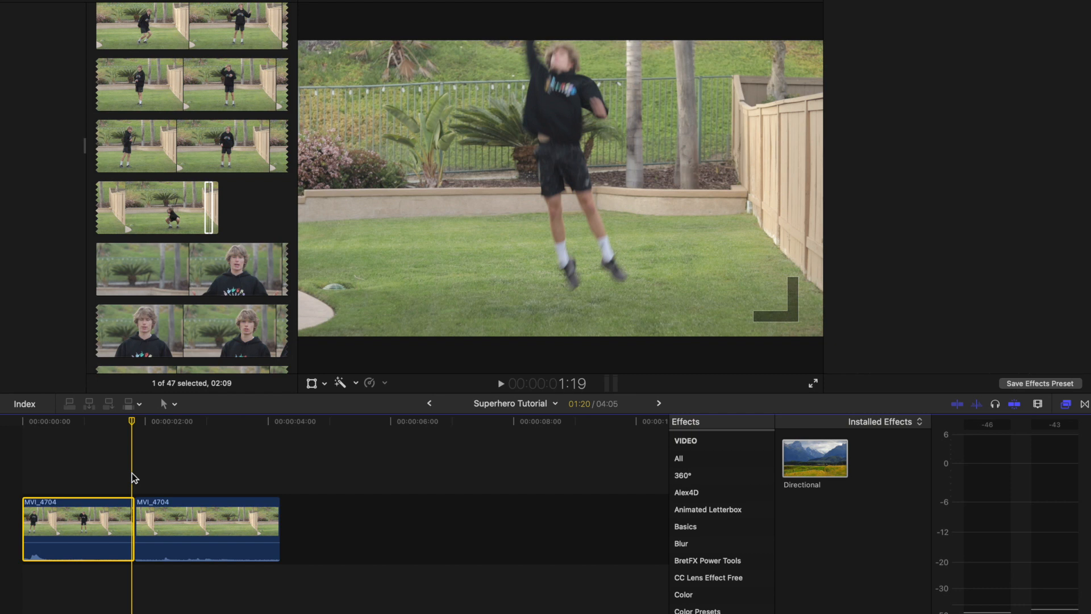
# Create a freeze frame of the jump in MVI_4704 with Option+F
pyautogui.press('option+f')
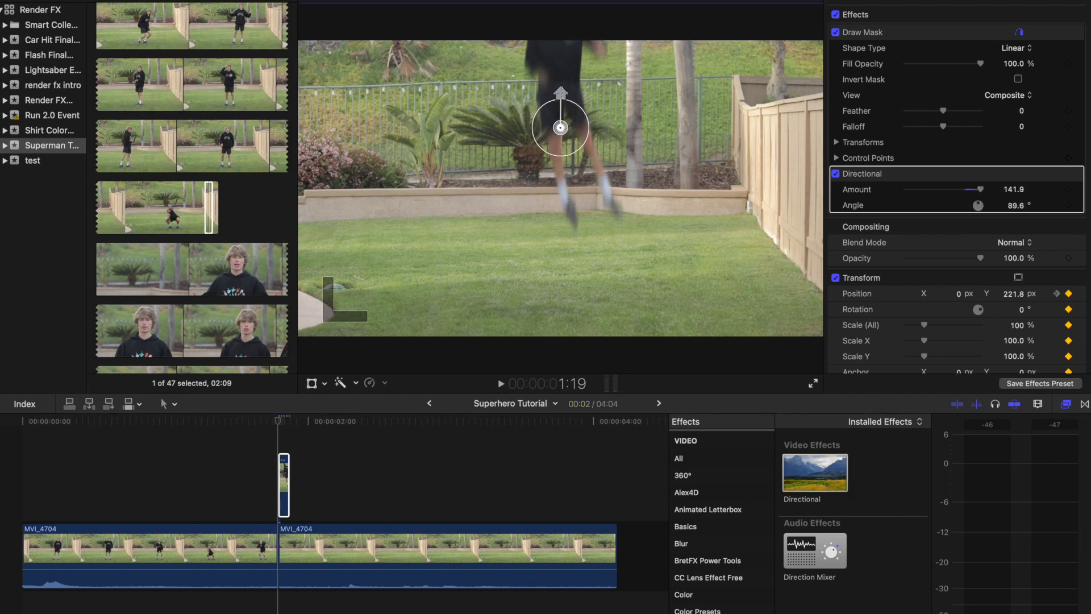
# Select the first MVI_4704 clip after checking the mask and Directional blur
pyautogui.click(218, 474)
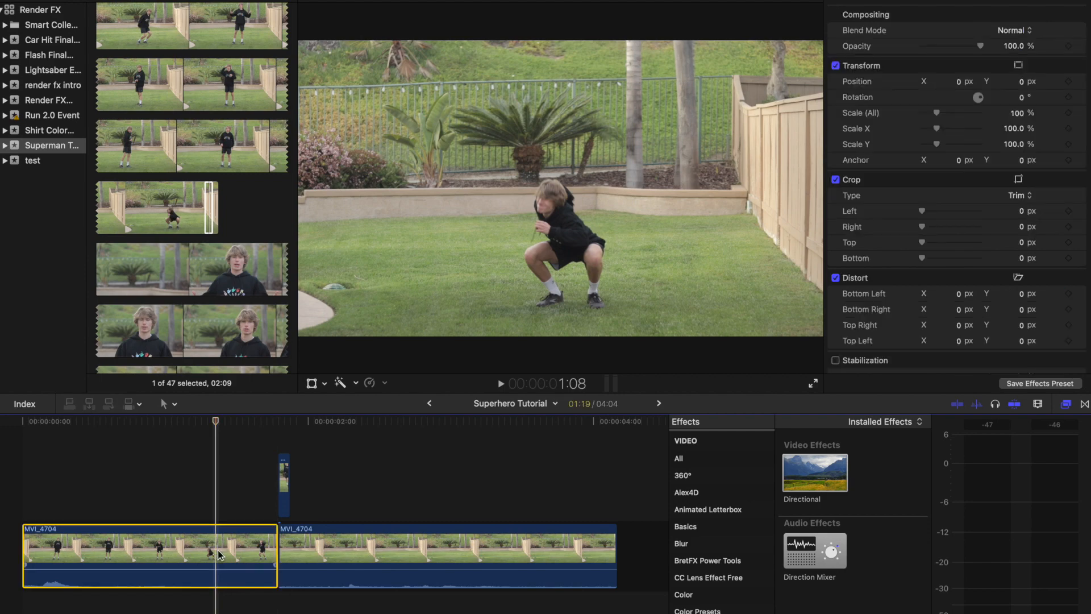
# Add a speed cut to the first MVI_4704 clip and show the later section's speed choices
pyautogui.press('shift+b')
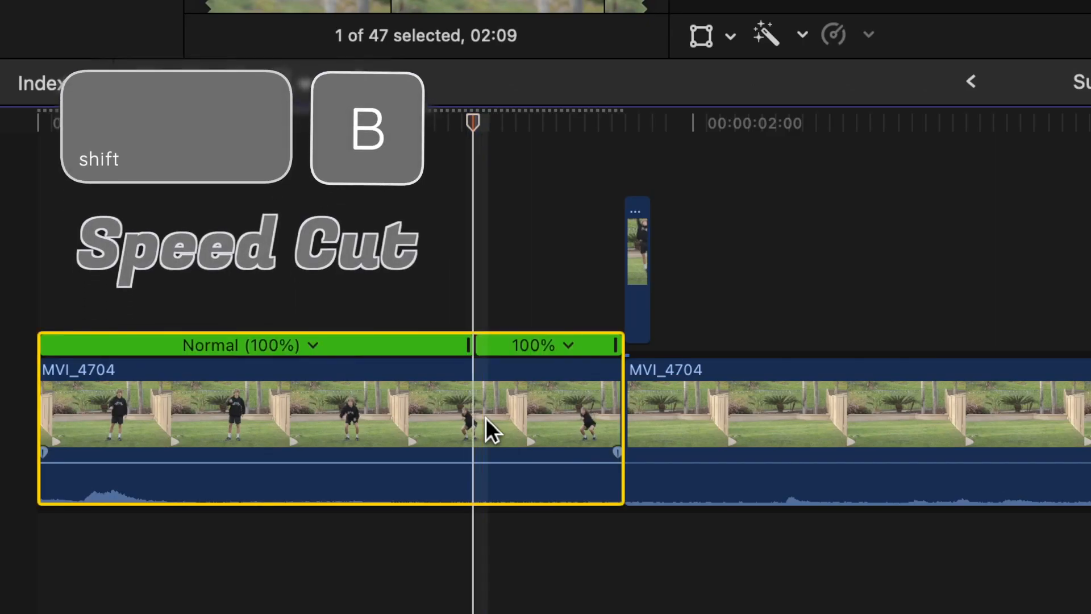
pyautogui.click(571, 345)
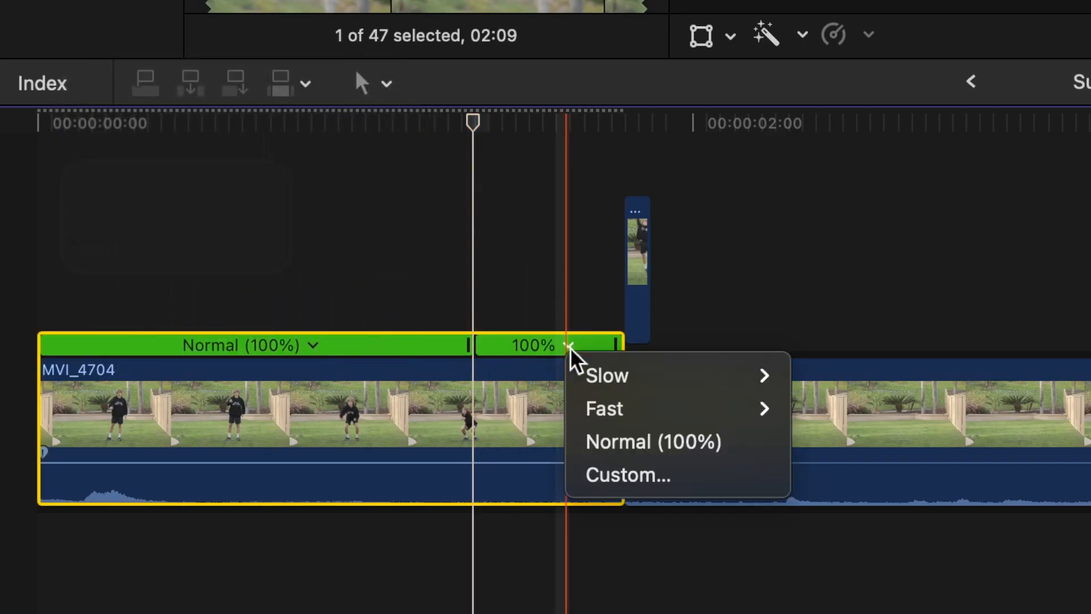